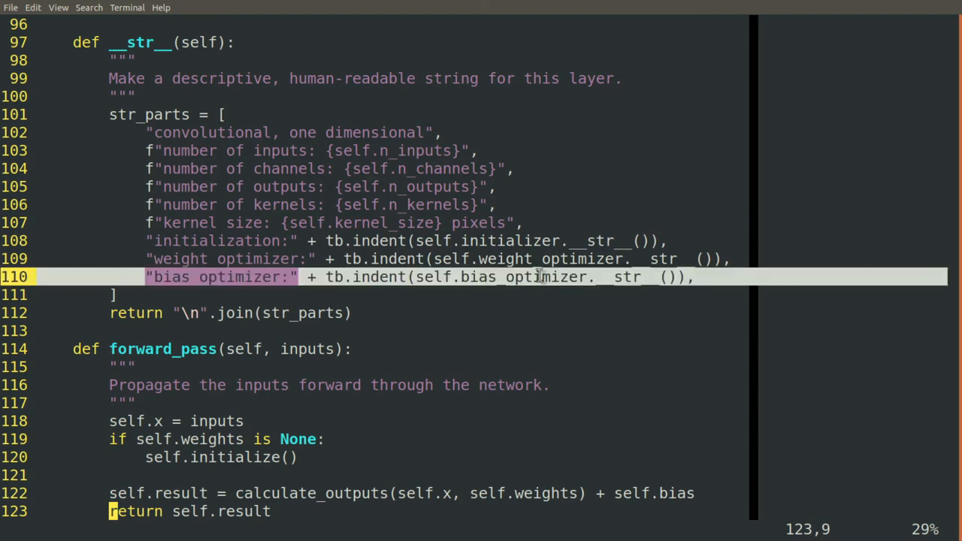
Step: Review the __str__ method, then bring forward_pass and backward_pass into view
{"action": "key", "text": "Up"}
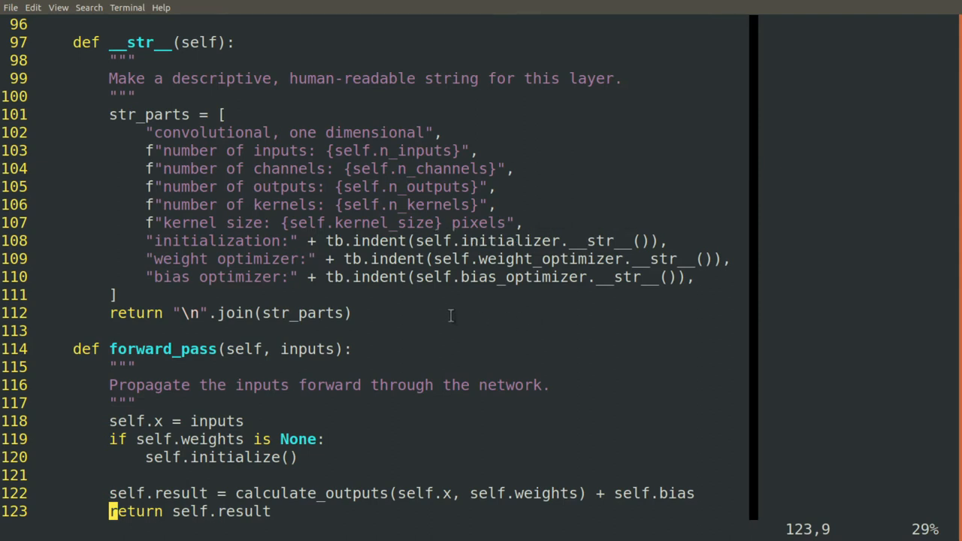
{"action": "left_click", "coordinate": [451, 314]}
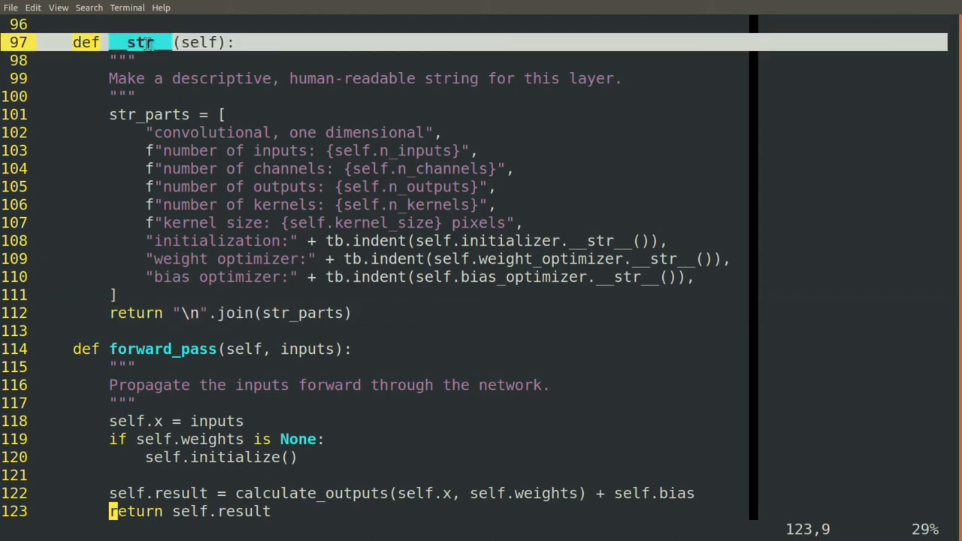
{"action": "mouse_move", "coordinate": [298, 72]}
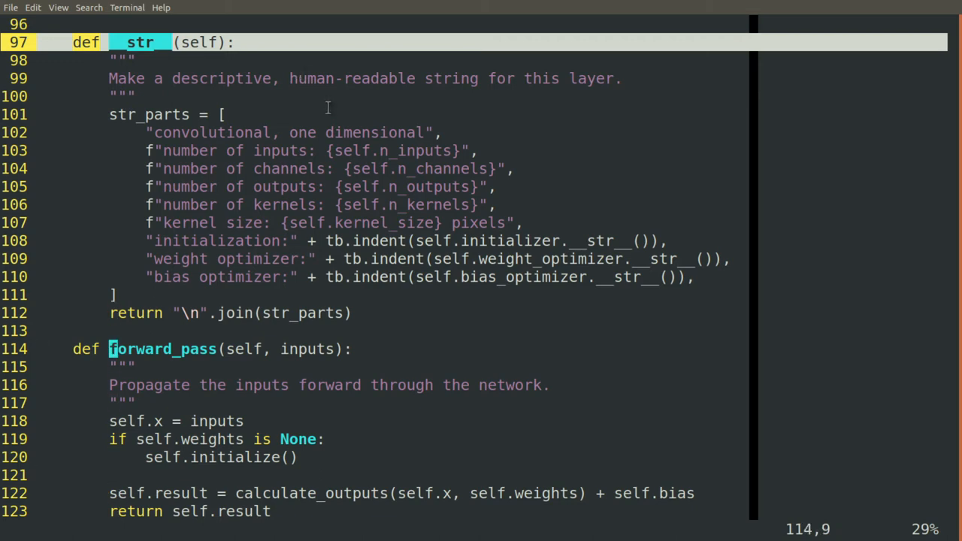
{"action": "scroll", "scroll_direction": "down", "scroll_amount": 3}
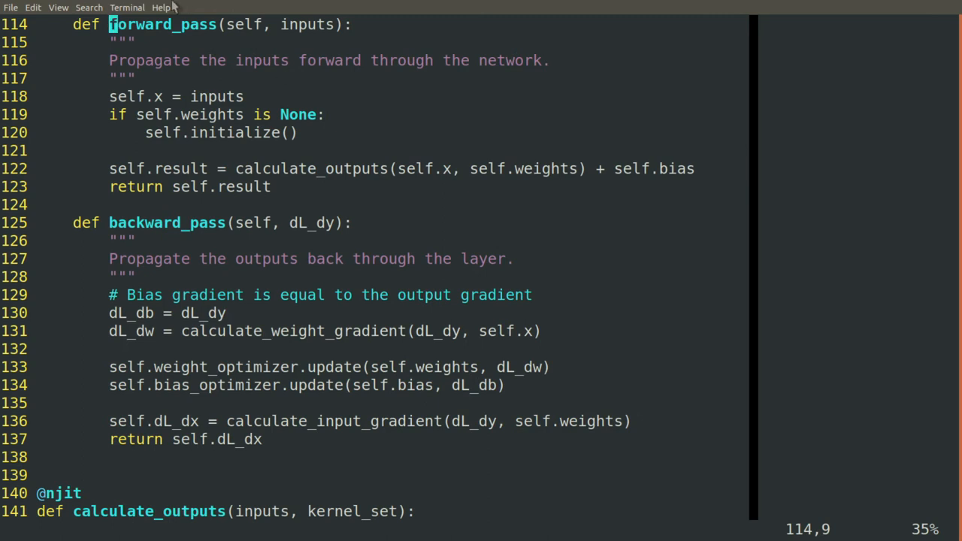
{"action": "double_click", "coordinate": [157, 24]}
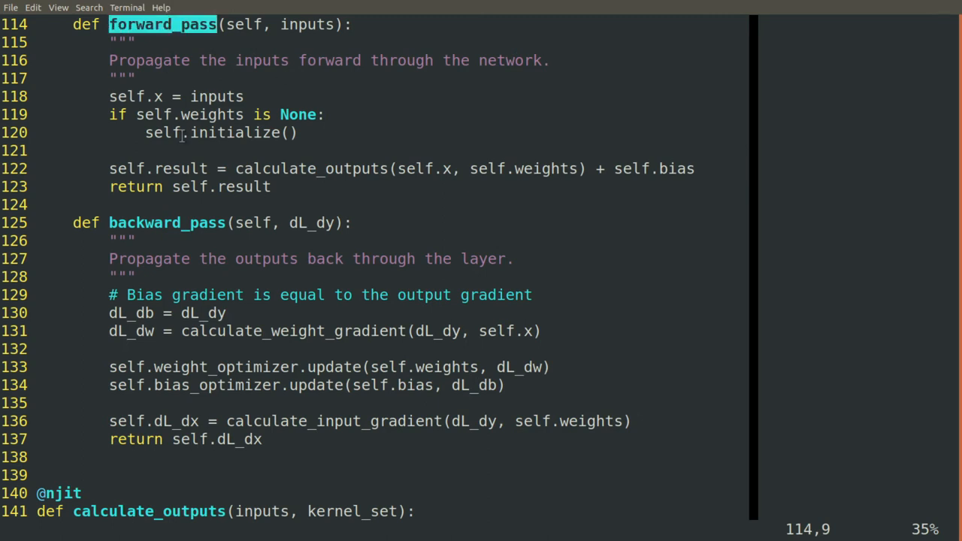
{"action": "double_click", "coordinate": [167, 222]}
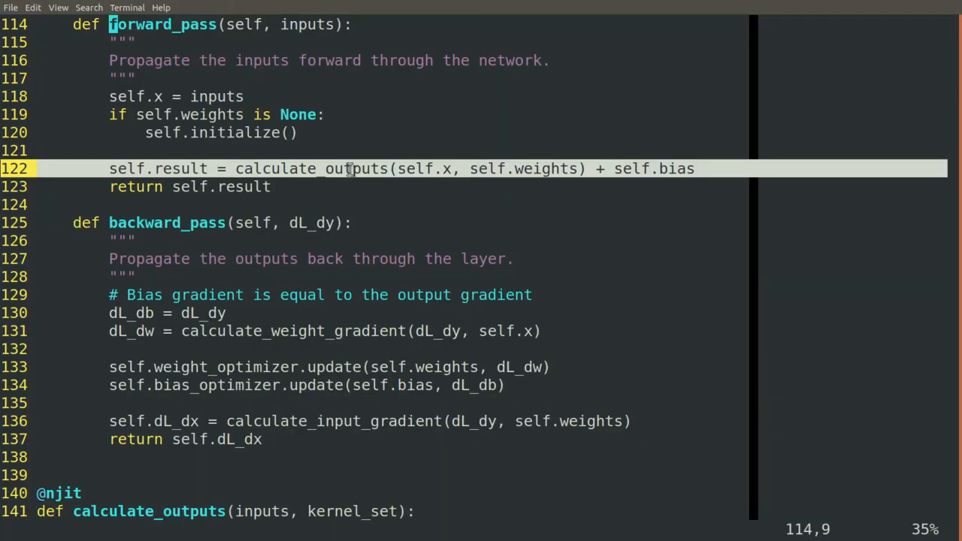
{"action": "double_click", "coordinate": [311, 168]}
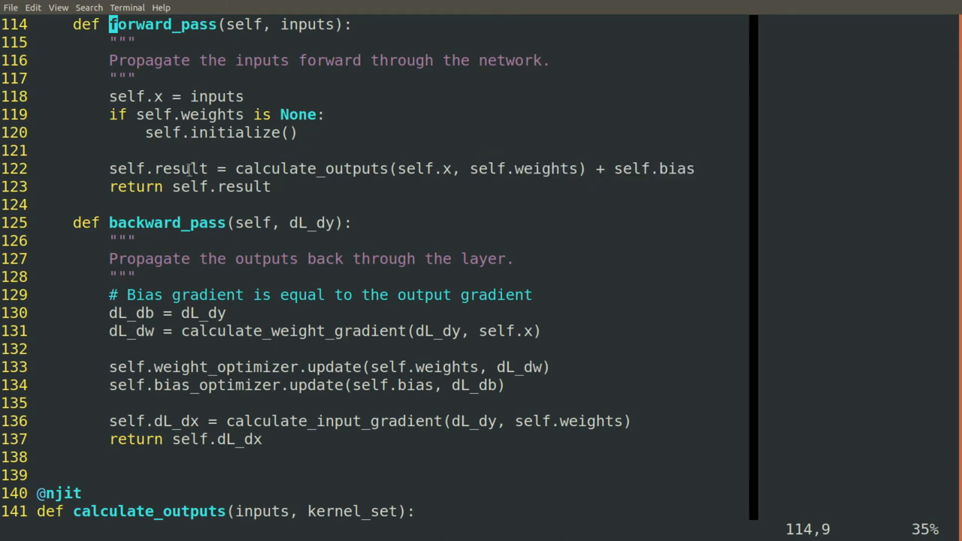
{"action": "double_click", "coordinate": [158, 168]}
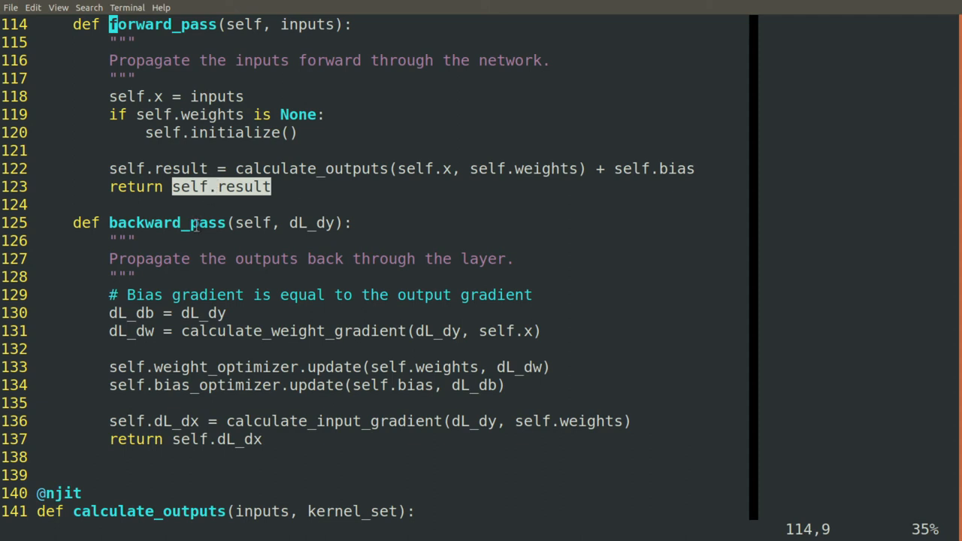
{"action": "double_click", "coordinate": [165, 222]}
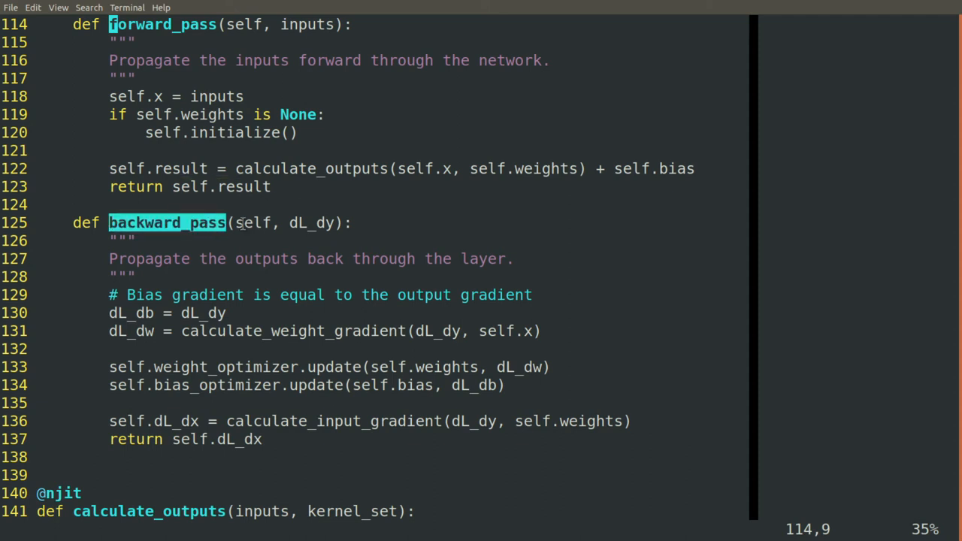
{"action": "double_click", "coordinate": [310, 222]}
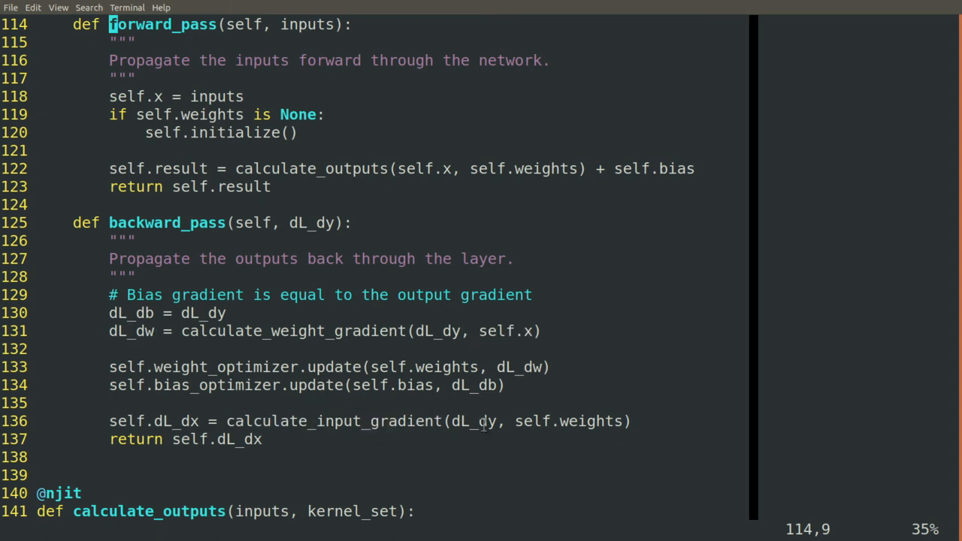
{"action": "double_click", "coordinate": [569, 421]}
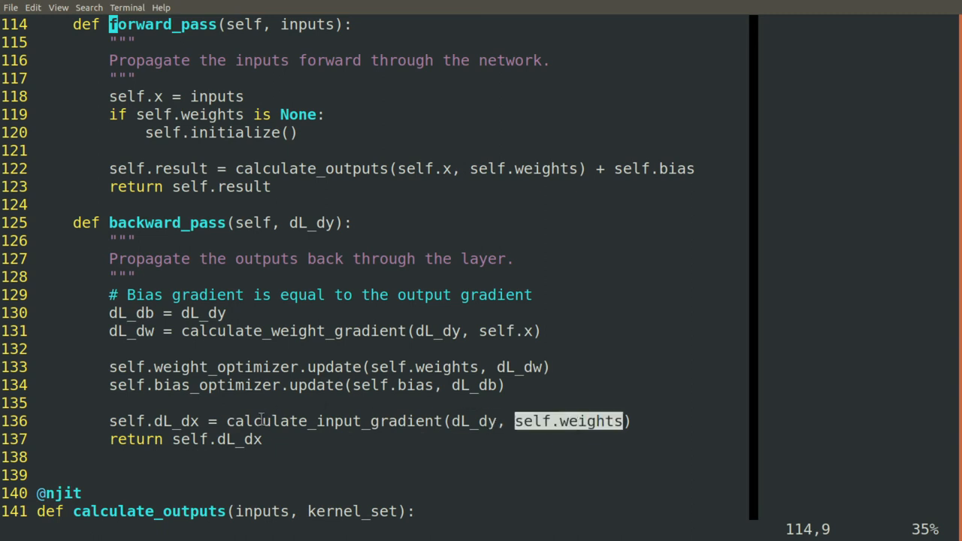
{"action": "double_click", "coordinate": [150, 421]}
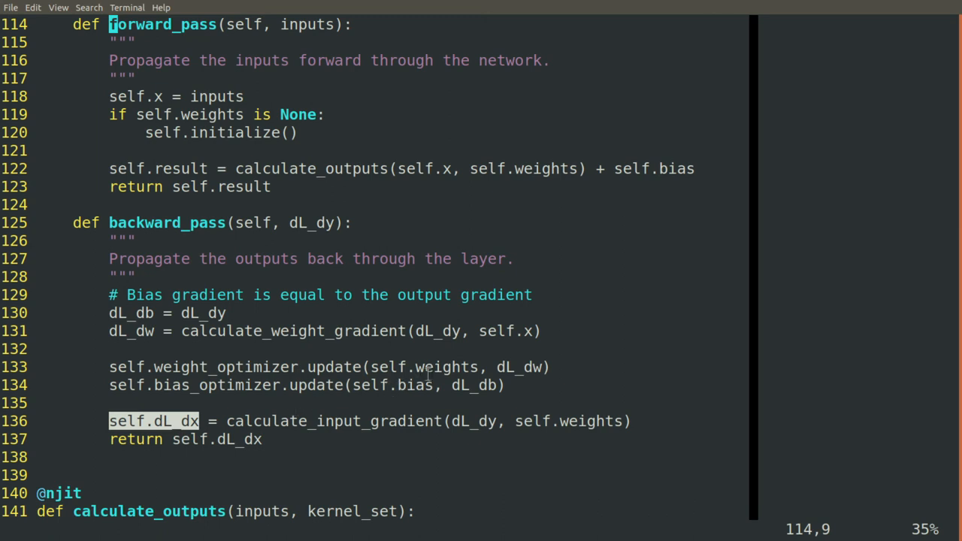
{"action": "double_click", "coordinate": [520, 367]}
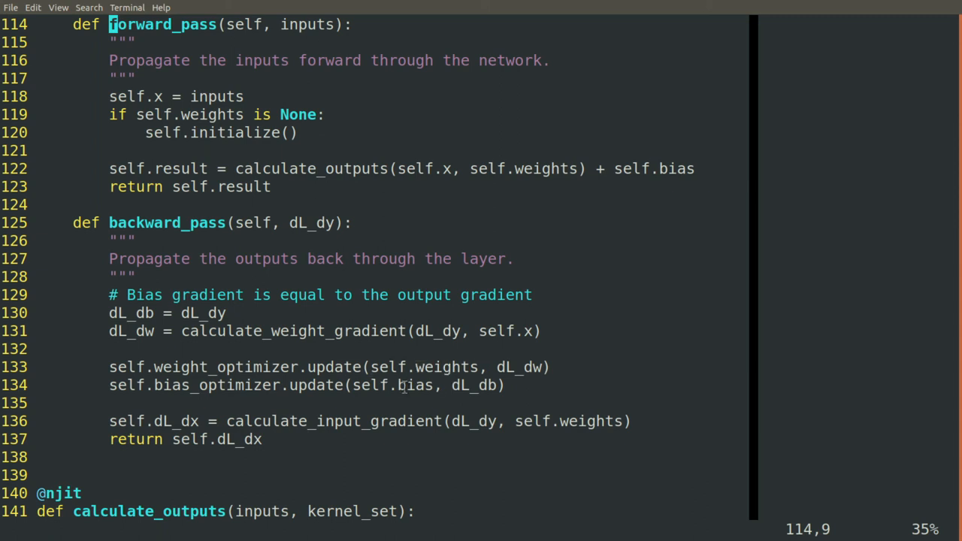
{"action": "double_click", "coordinate": [256, 367]}
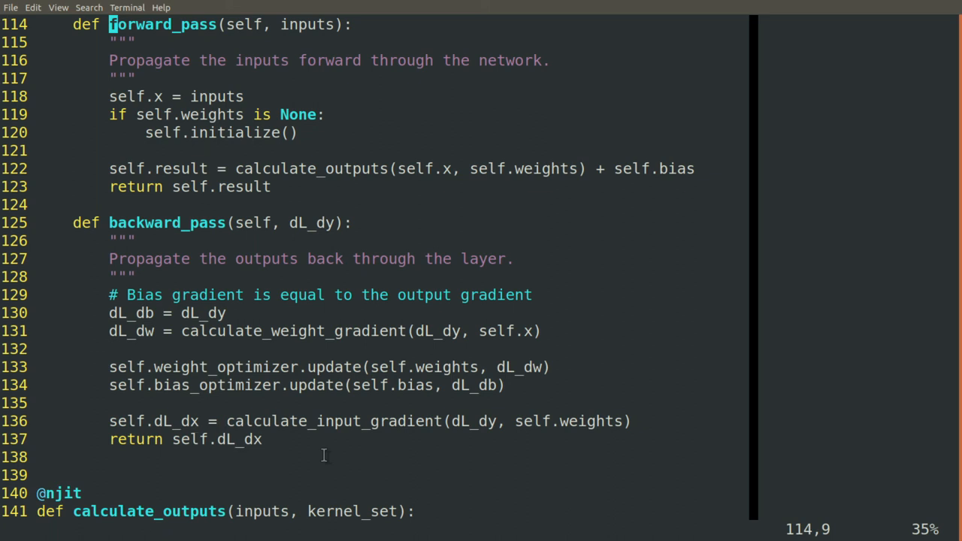
{"action": "mouse_move", "coordinate": [334, 239]}
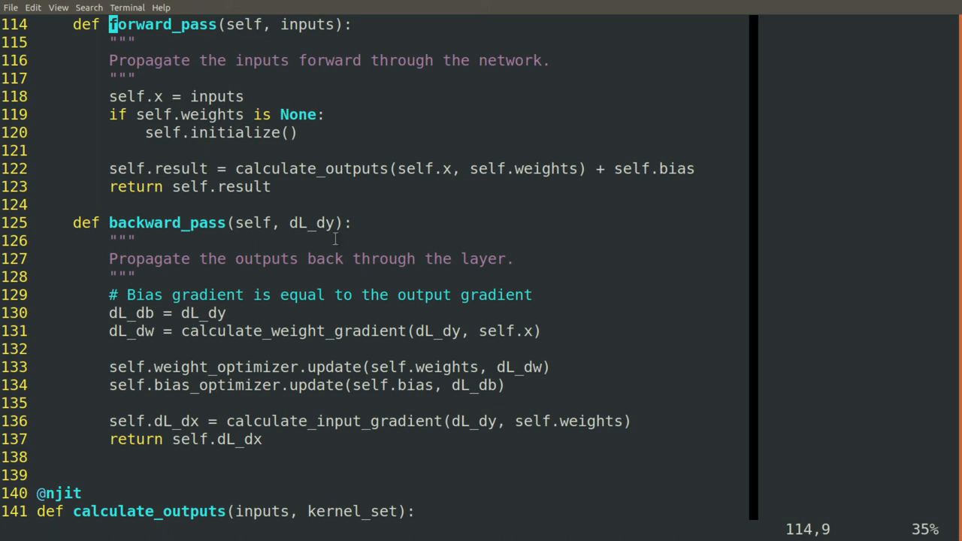
{"action": "double_click", "coordinate": [309, 168]}
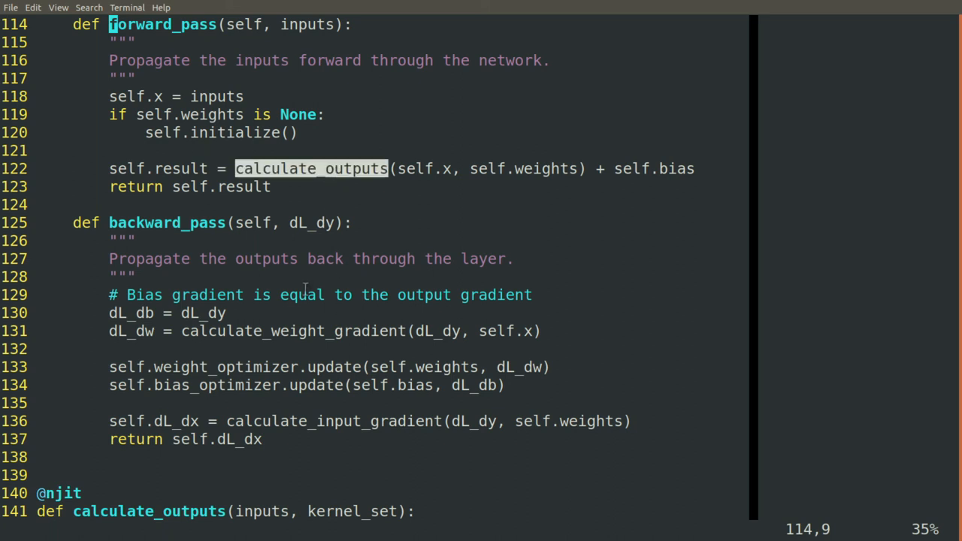